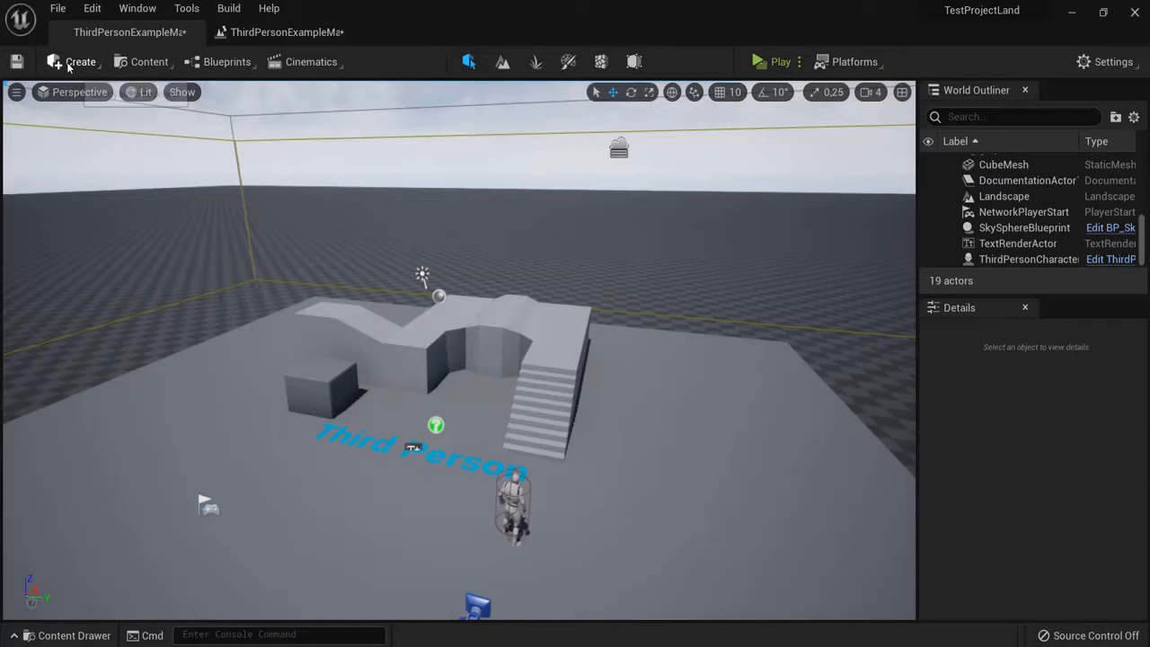
# Step: Add an Empty Actor from the Create menu's Basic section to the level
pyautogui.click(77, 61)
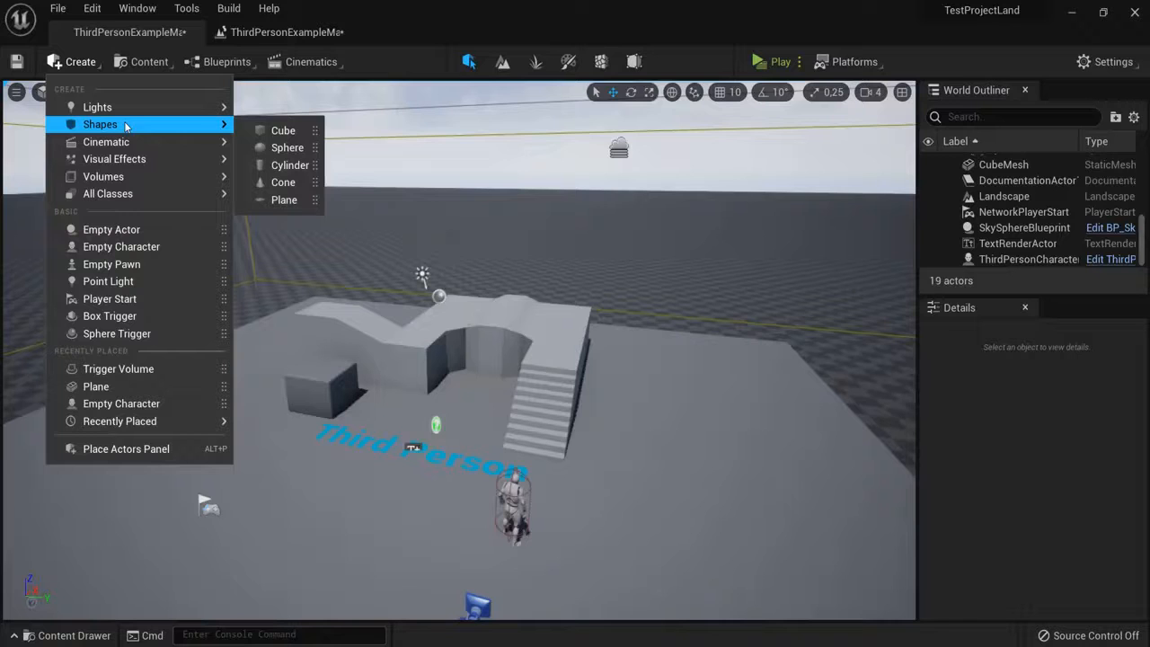
pyautogui.moveTo(112, 229)
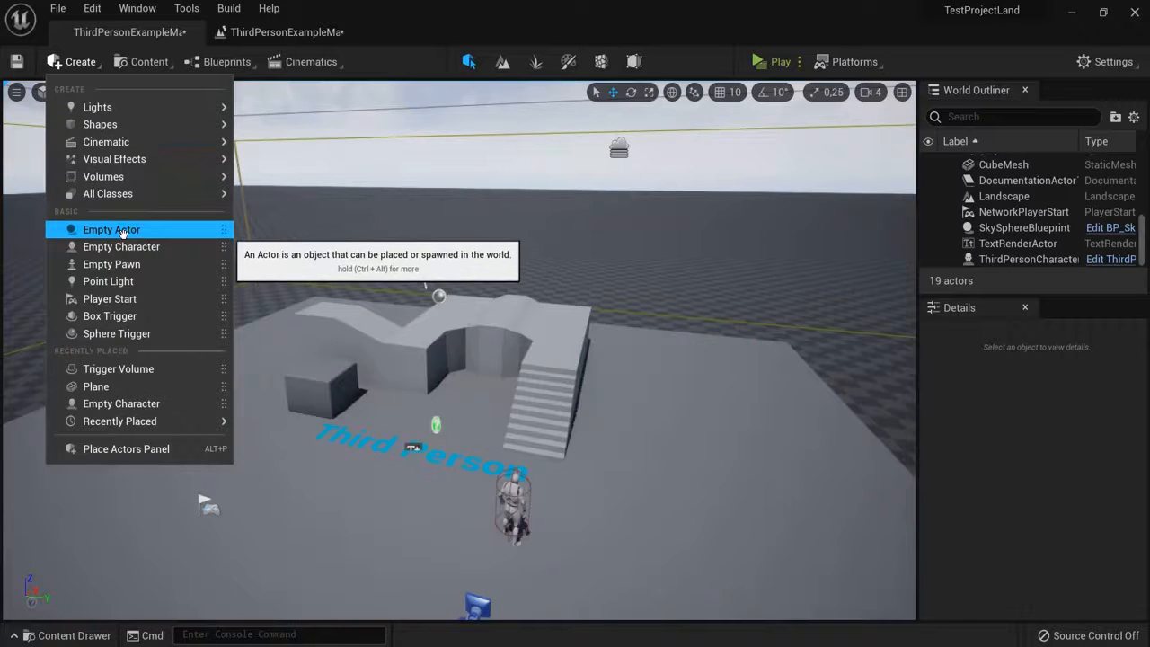
pyautogui.click(111, 229)
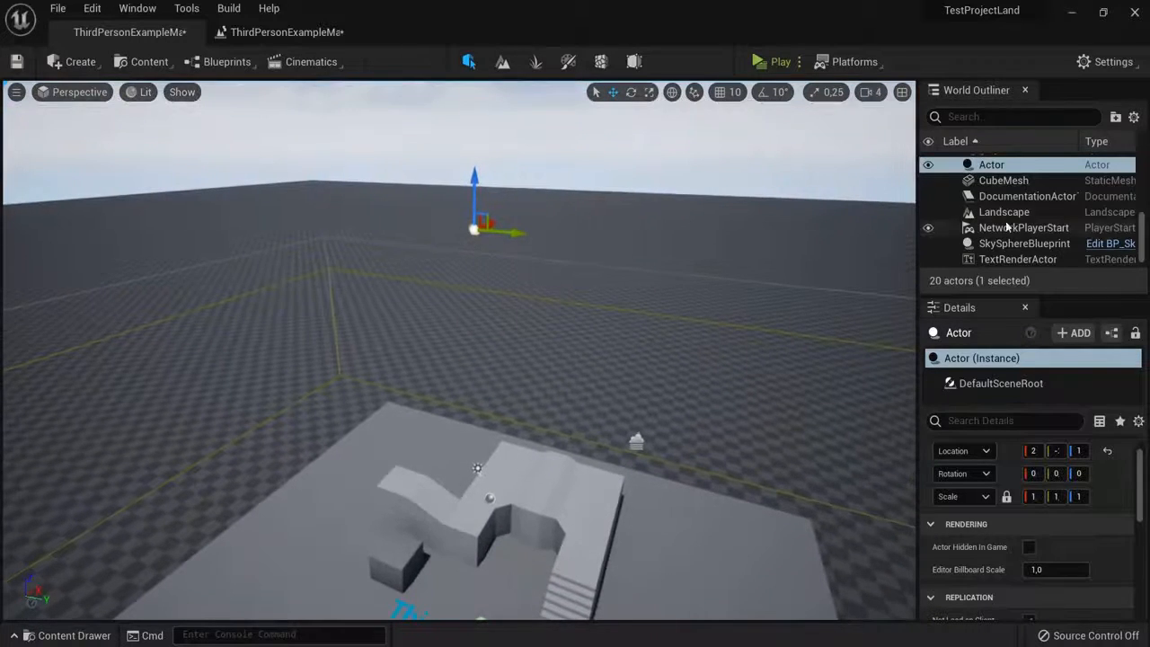
# Step: Rename the new Actor in the World Outliner to 'teleporterlocation'
pyautogui.doubleClick(991, 164)
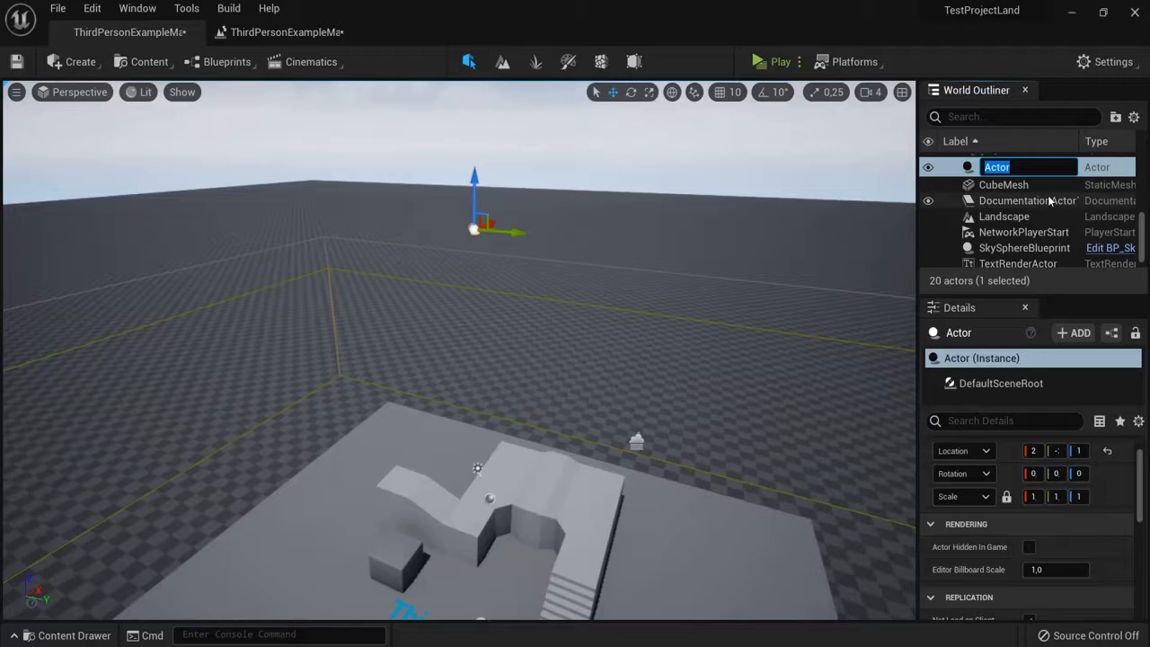
pyautogui.write('te')
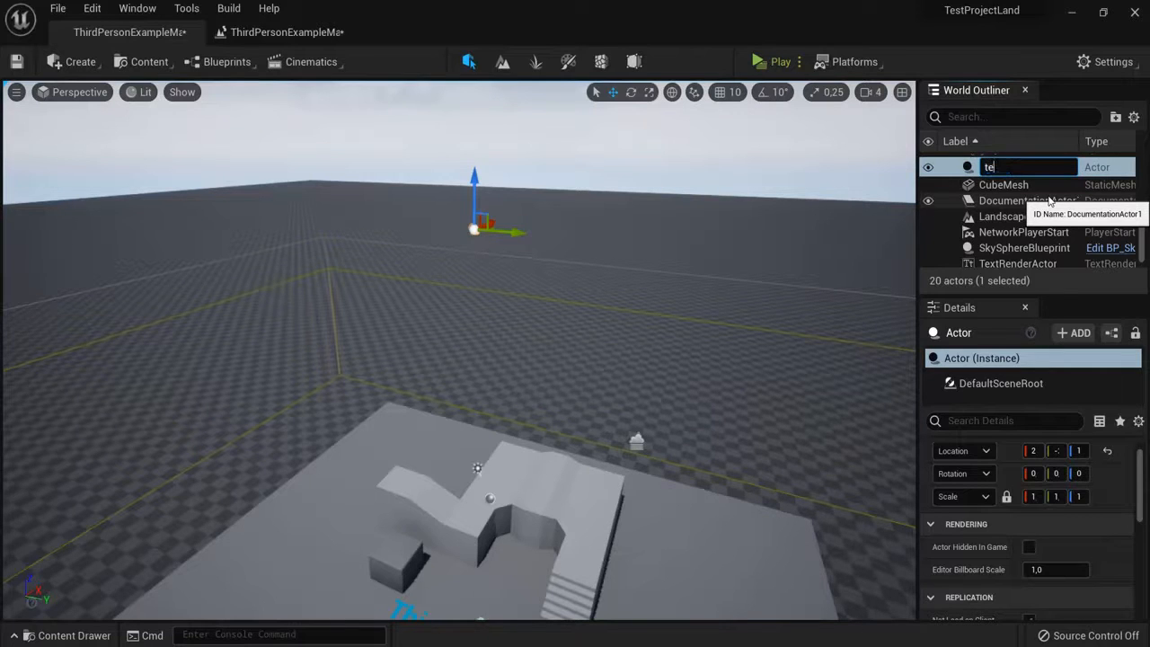
pyautogui.write('teleporterlocation')
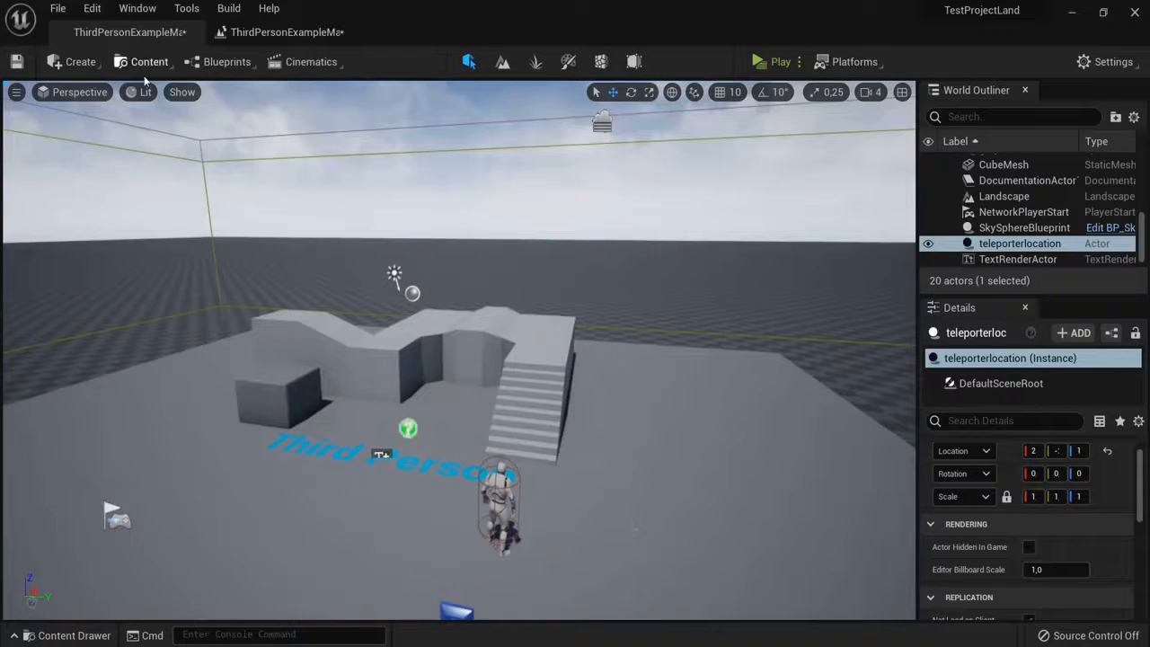
# Step: Place a Trigger Volume on the lower stairs, reselect it, and bring up the Blueprints menu
pyautogui.click(79, 62)
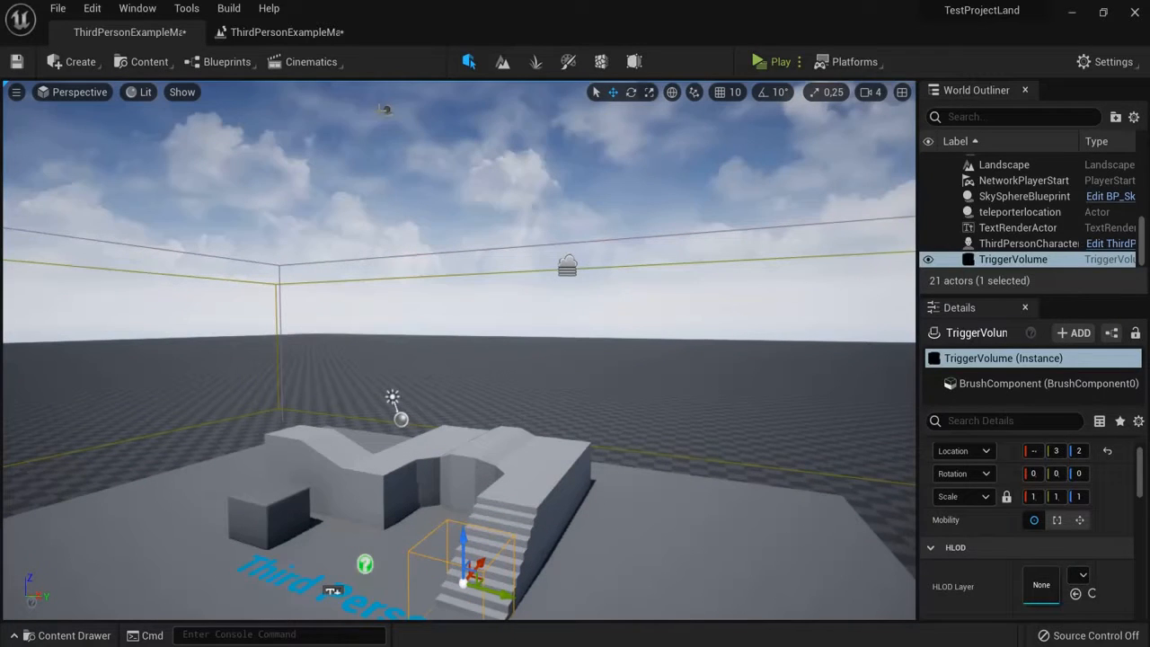
pyautogui.click(1020, 211)
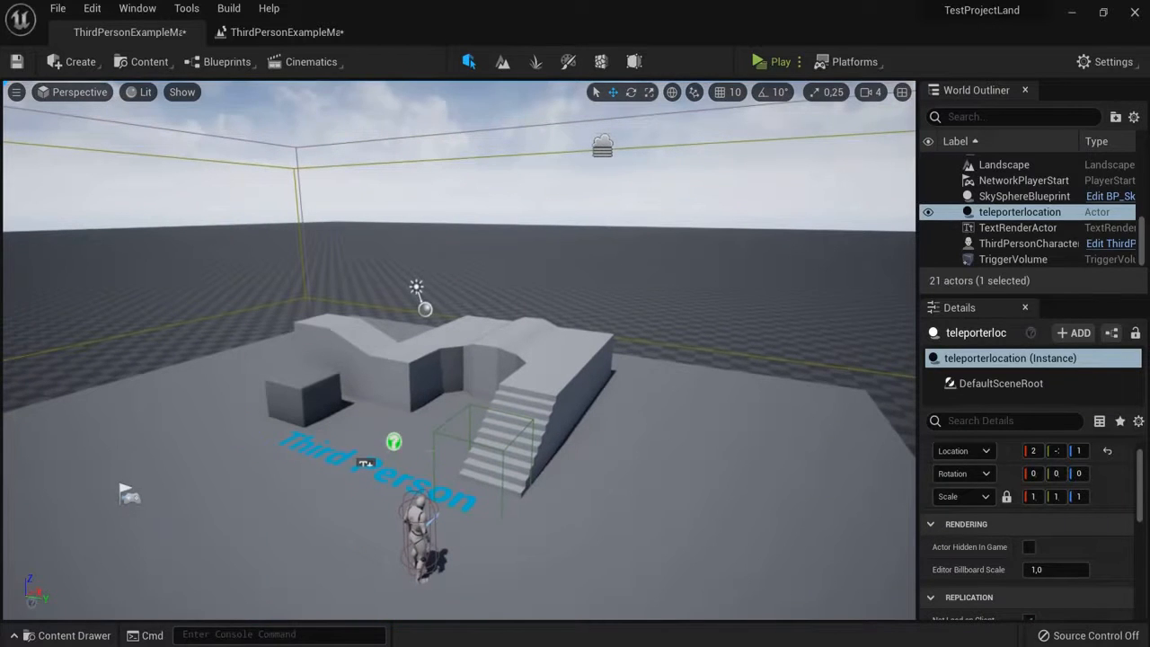
pyautogui.click(1013, 259)
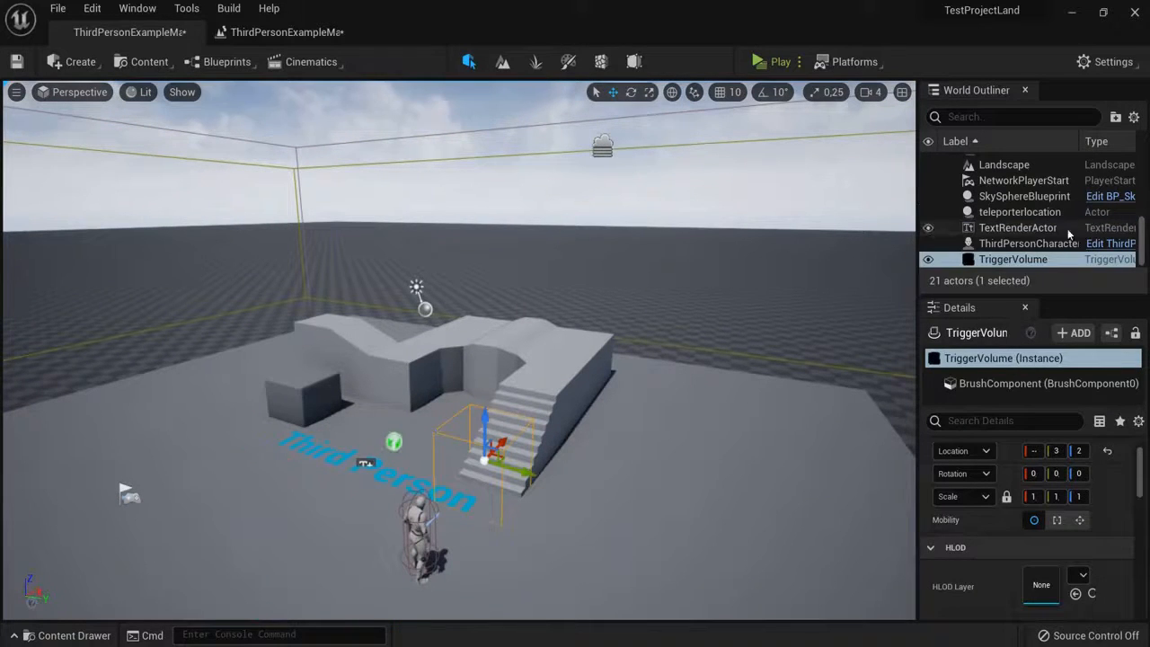
pyautogui.click(228, 61)
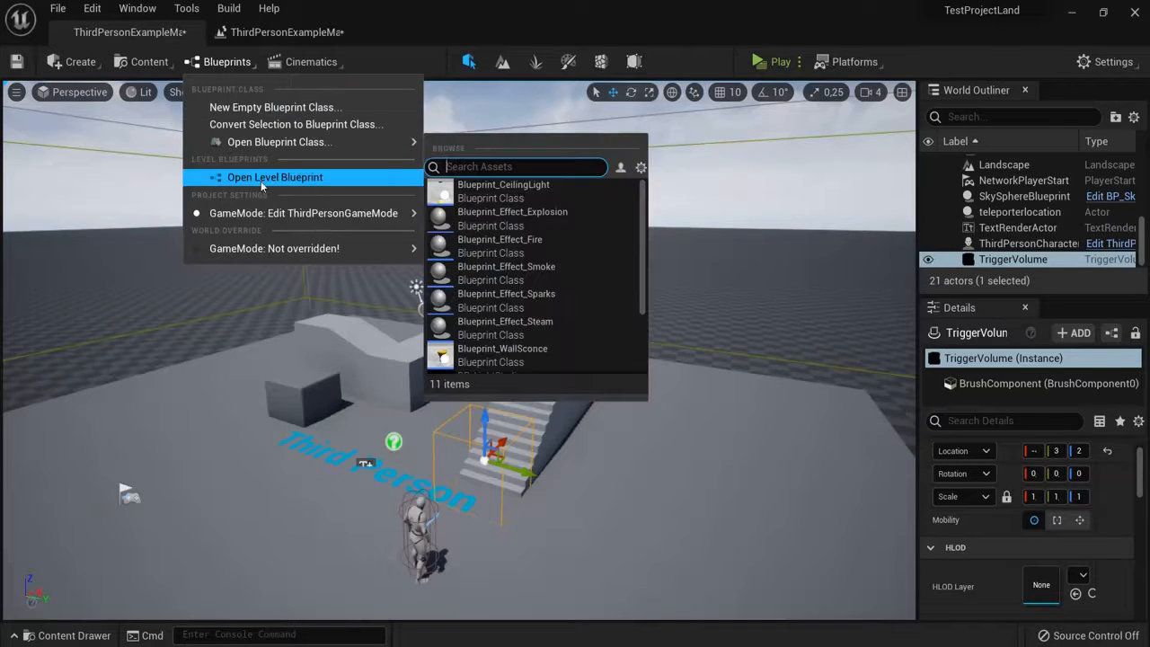
# Step: In the level blueprint, add the trigger volume's On Actor Begin Overlap collision event
pyautogui.click(275, 177)
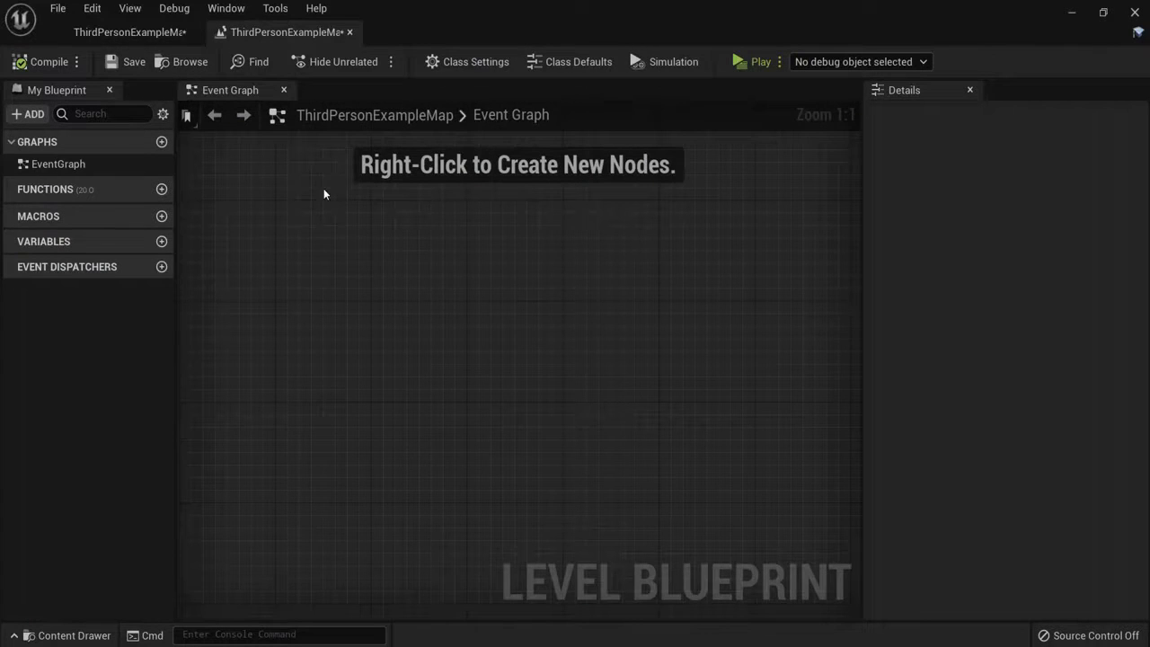
pyautogui.click(129, 31)
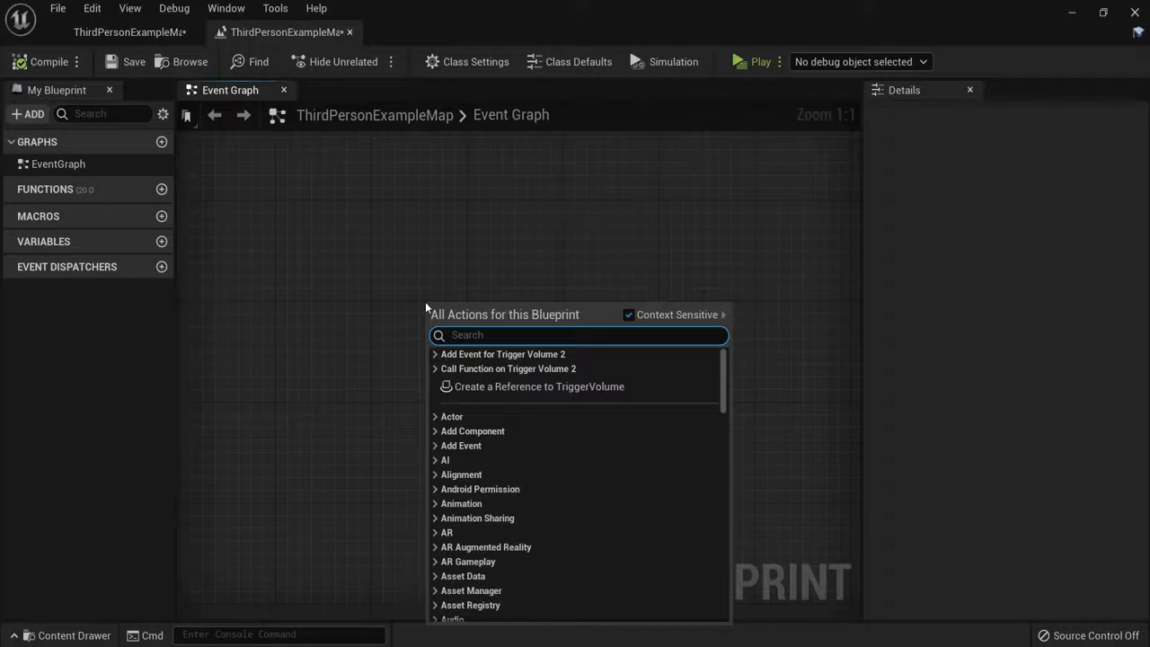
pyautogui.moveTo(540, 386)
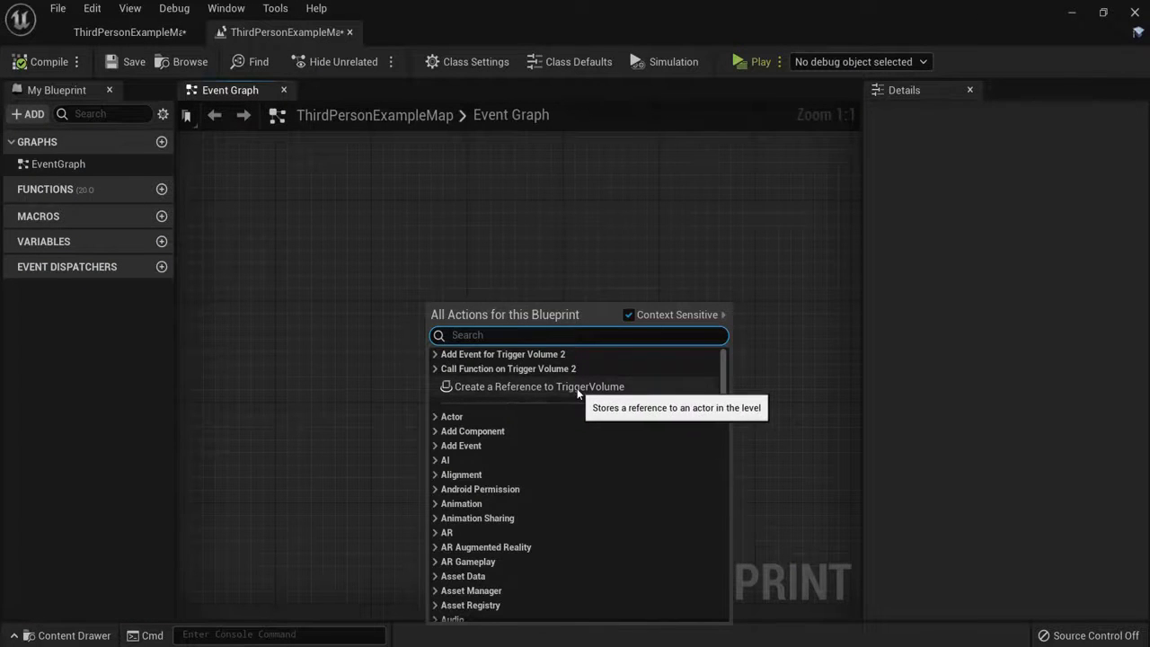
pyautogui.click(435, 353)
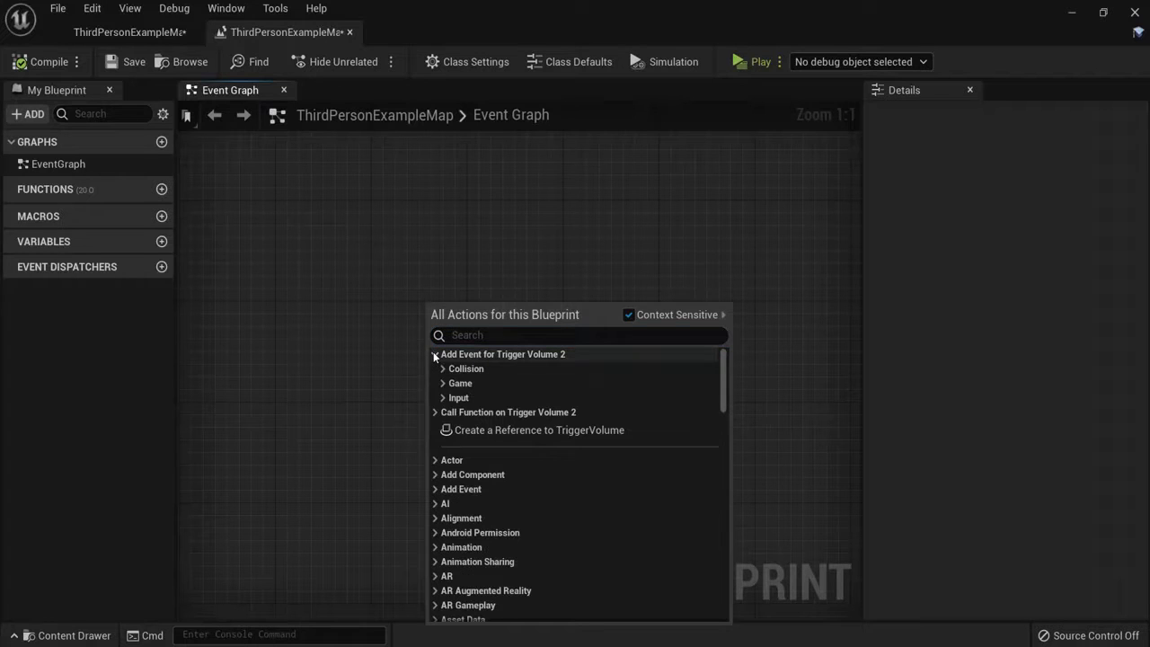
pyautogui.click(466, 369)
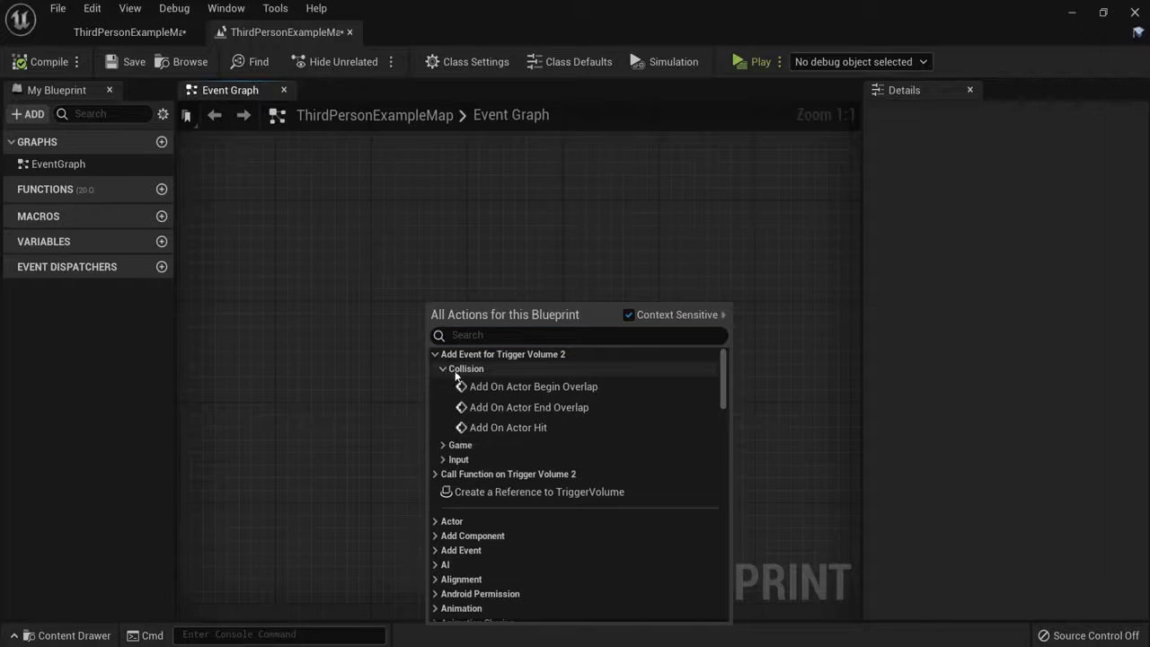
pyautogui.moveTo(534, 386)
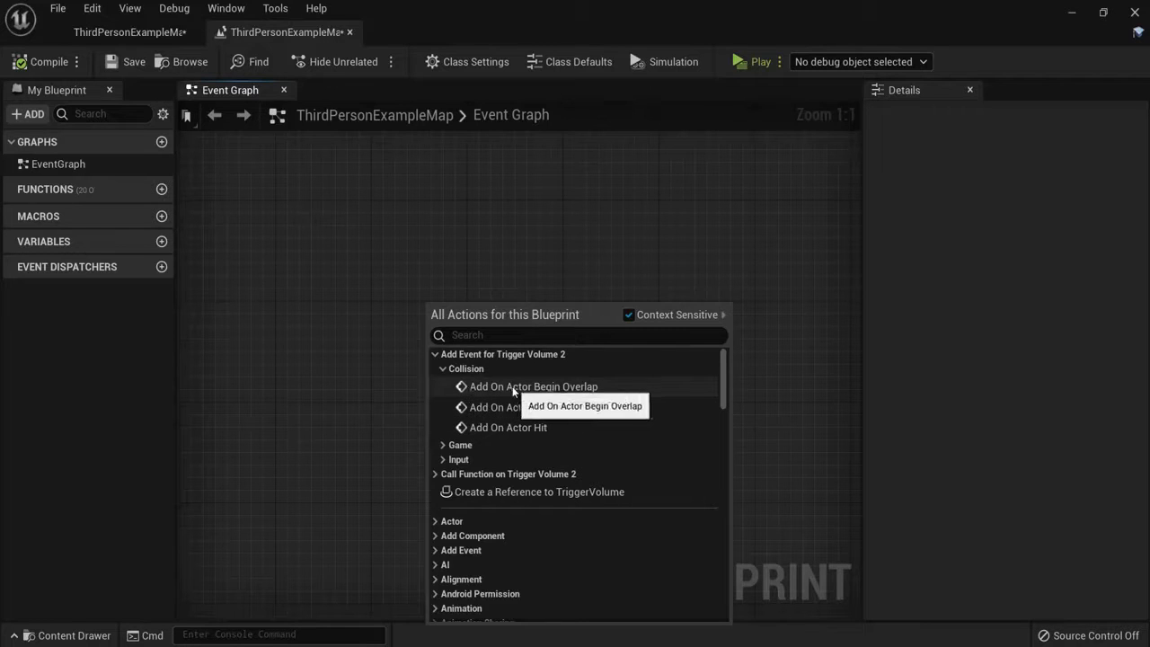
pyautogui.click(533, 387)
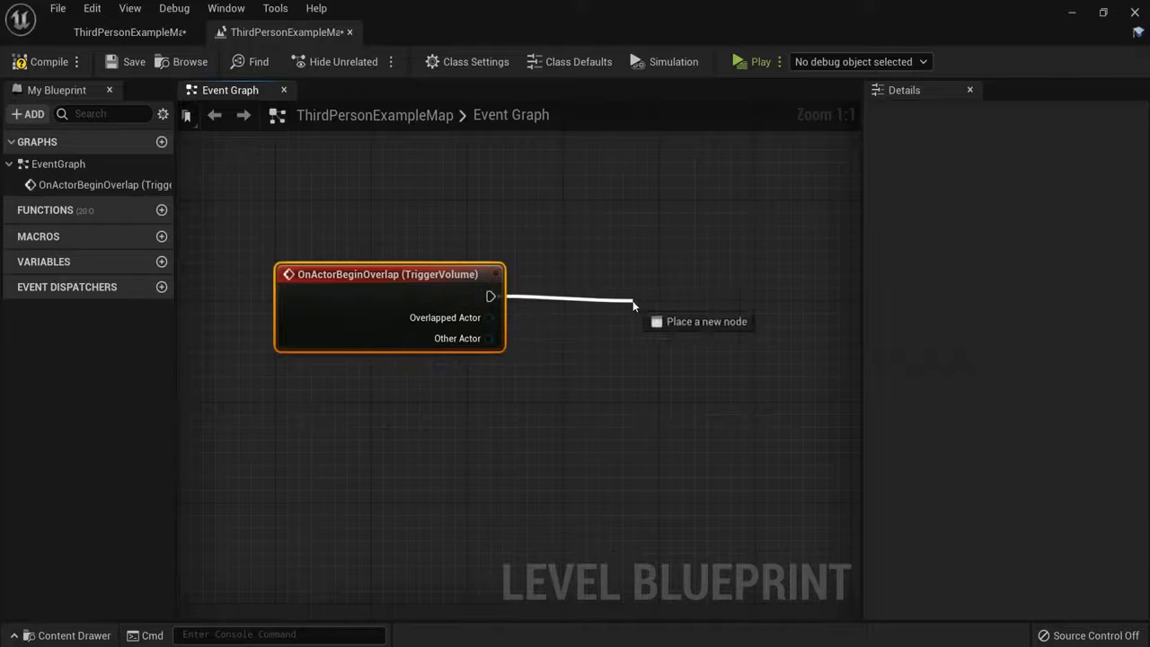
# Step: Add a Teleport node after the overlap event, targeting Get Player Character
pyautogui.write('telepo')
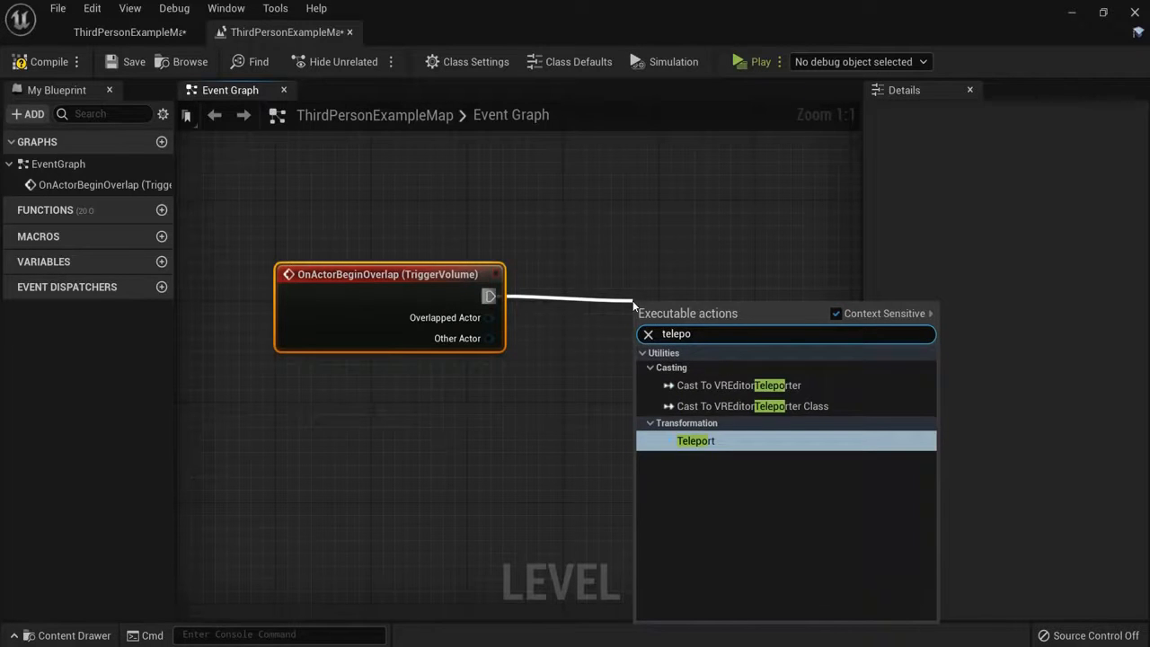
pyautogui.click(695, 440)
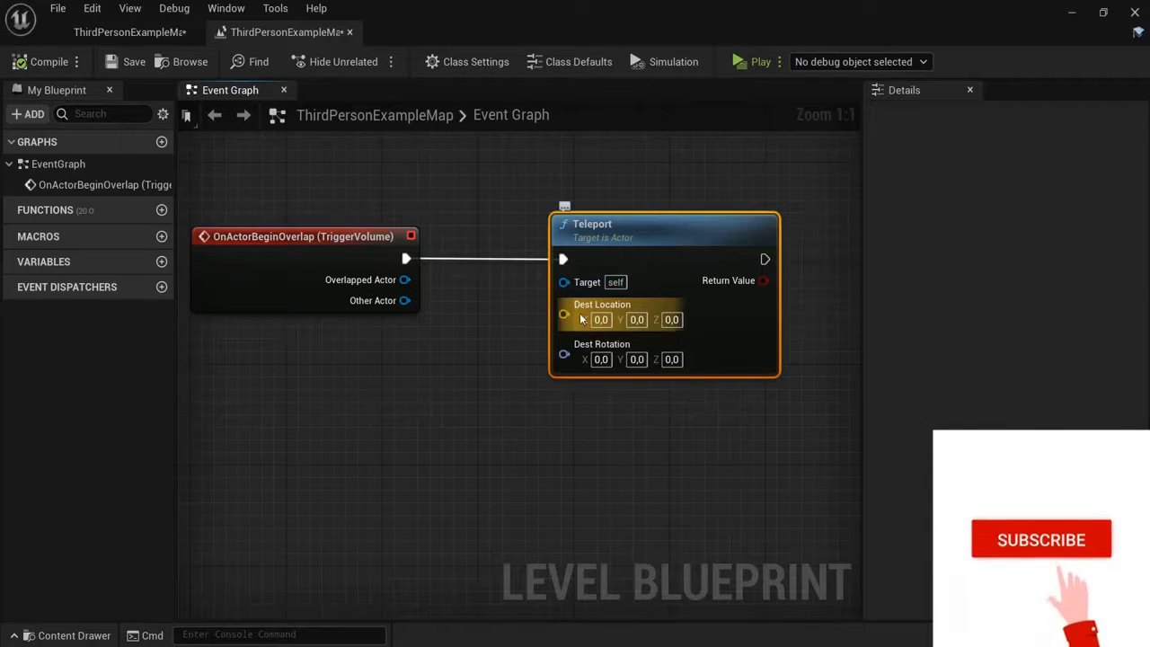
pyautogui.moveTo(564, 355)
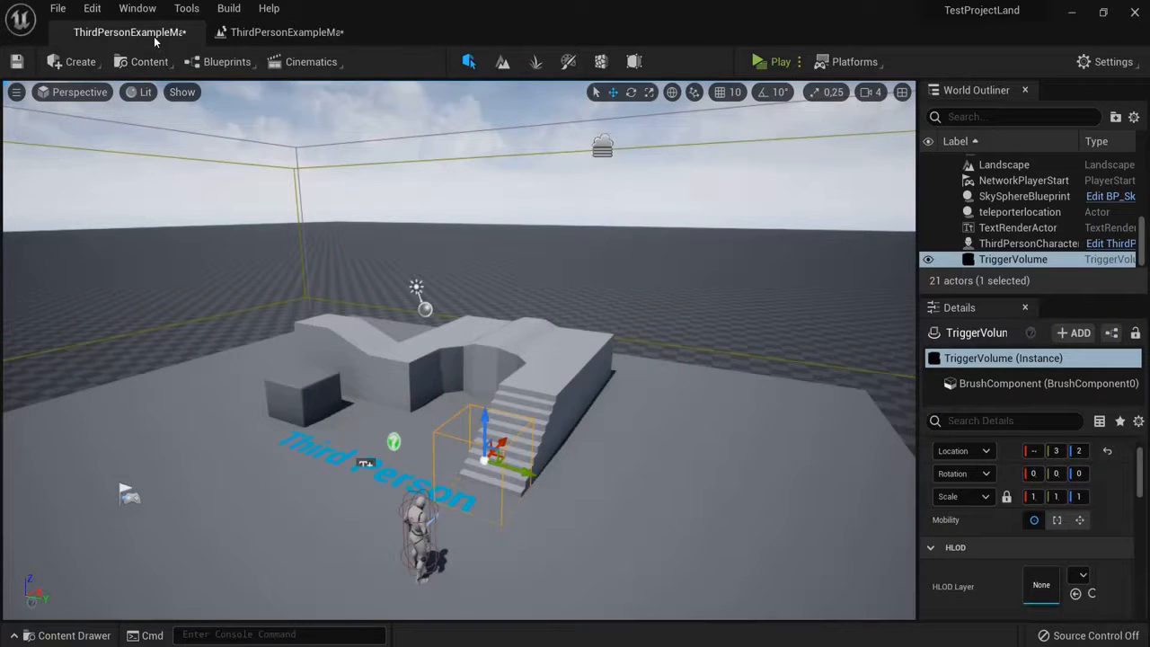
pyautogui.click(281, 31)
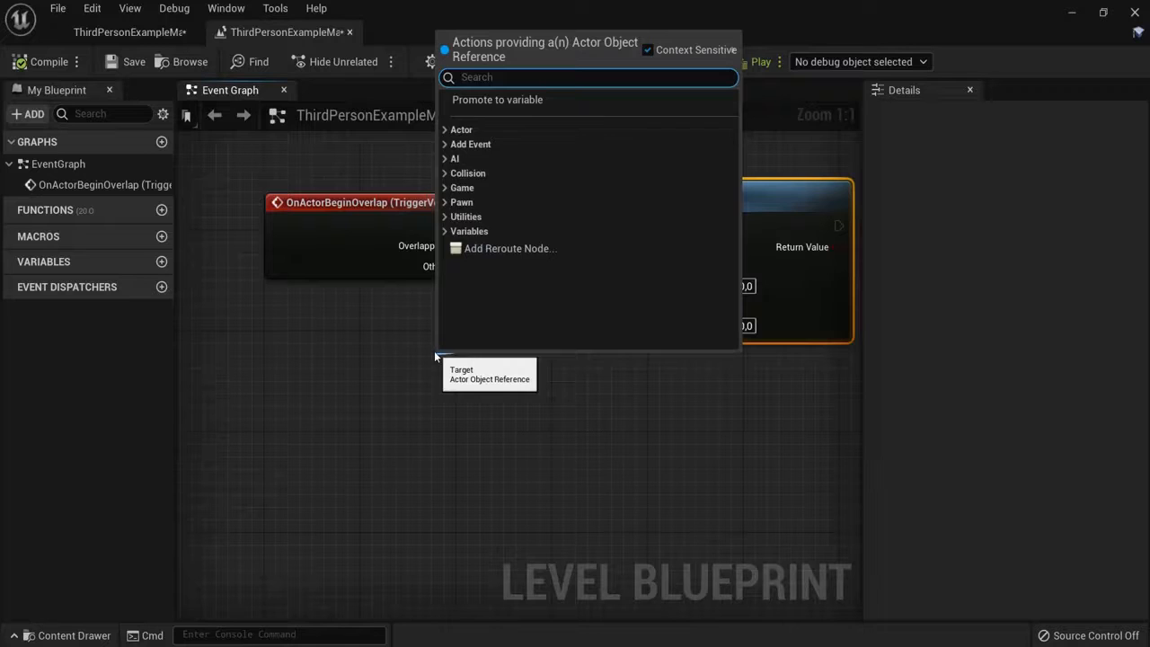
pyautogui.write('get pla')
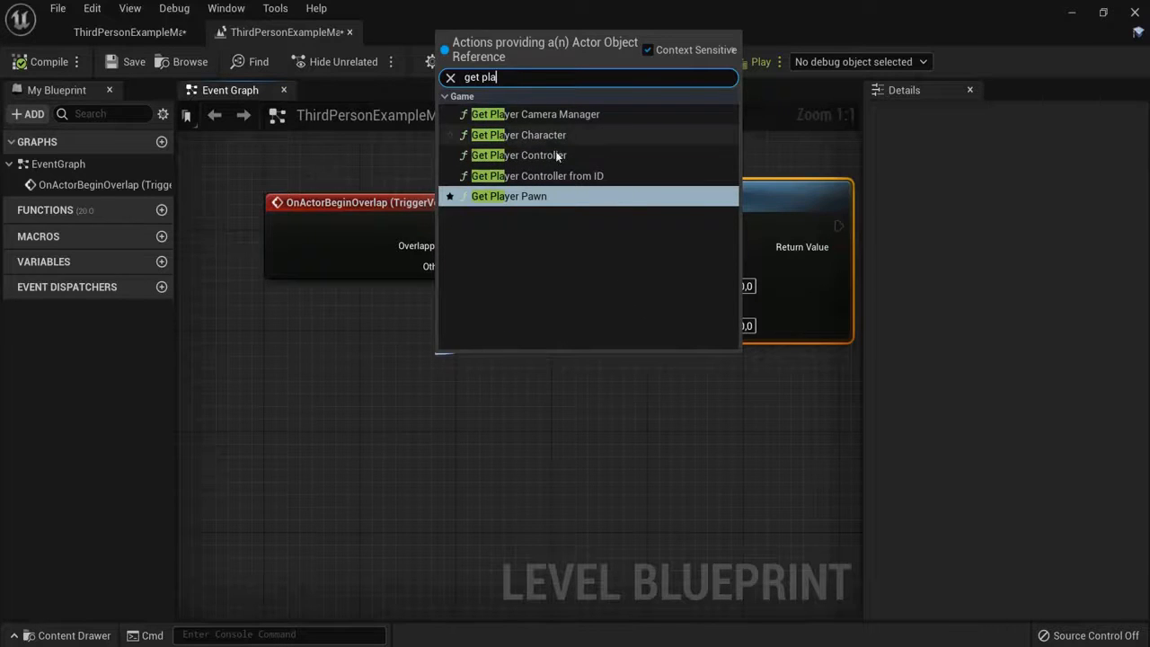
pyautogui.click(518, 135)
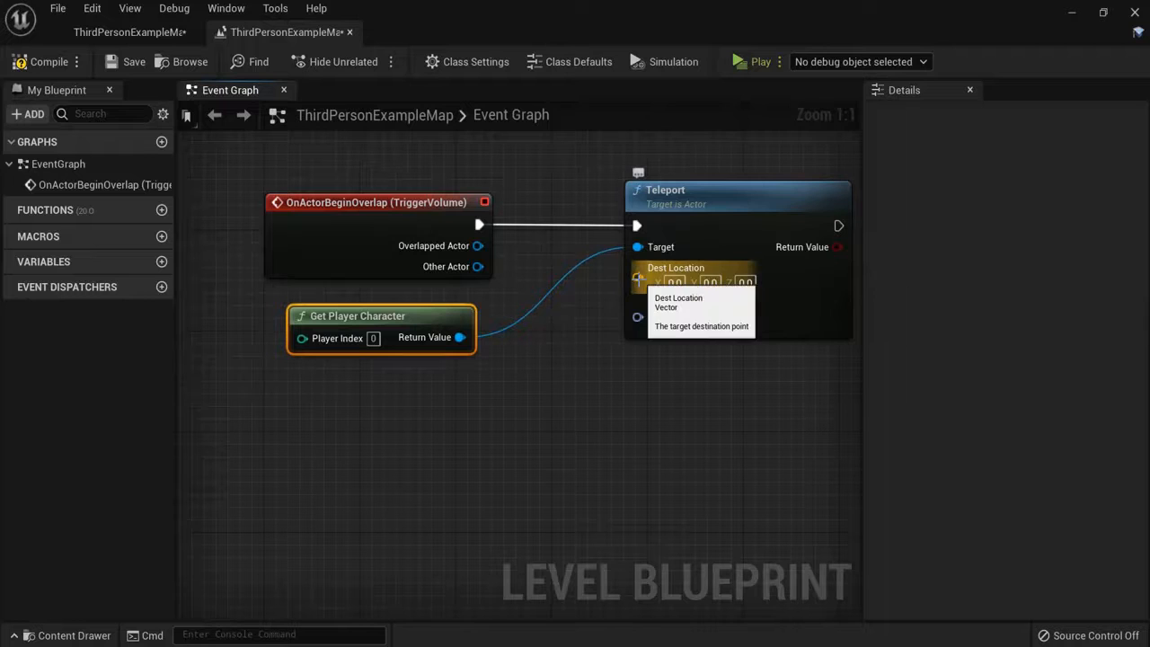
pyautogui.click(130, 32)
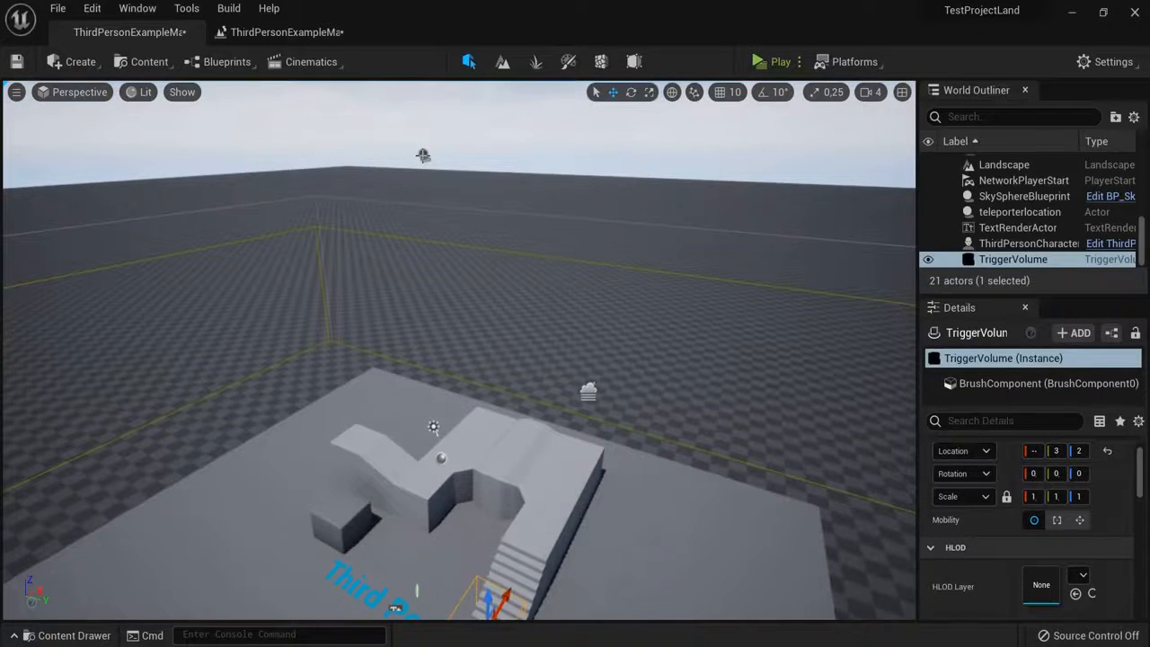
# Step: Feed teleporterlocation's GetActorLocation into Teleport's Dest Location and compile the blueprint
pyautogui.click(1020, 211)
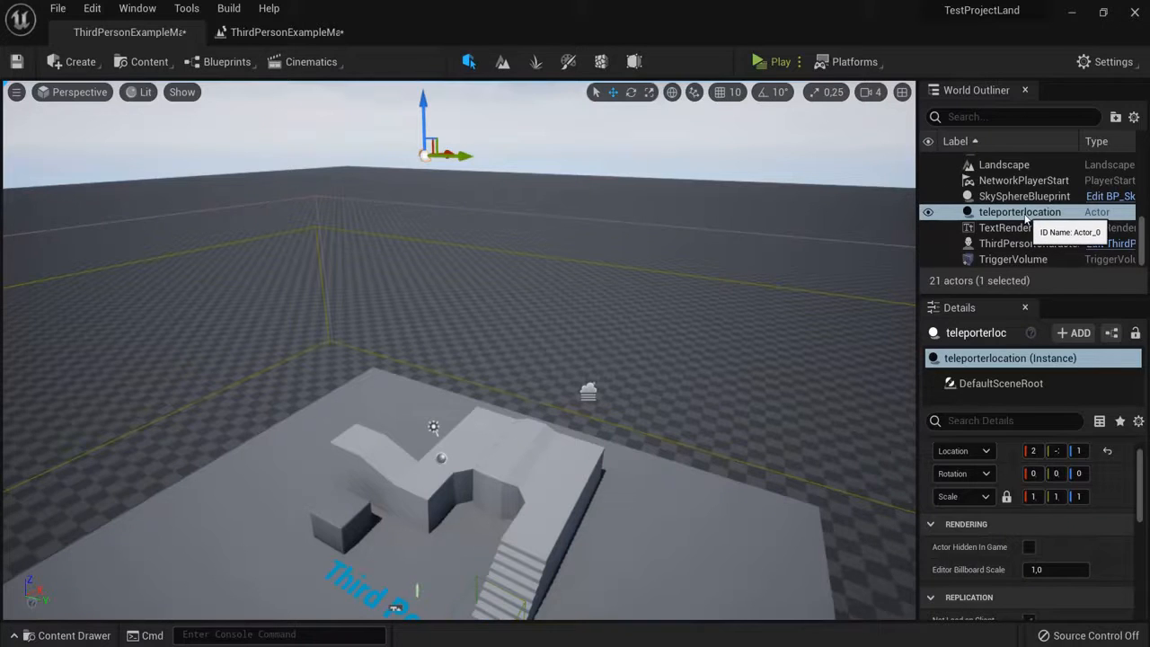
pyautogui.click(279, 32)
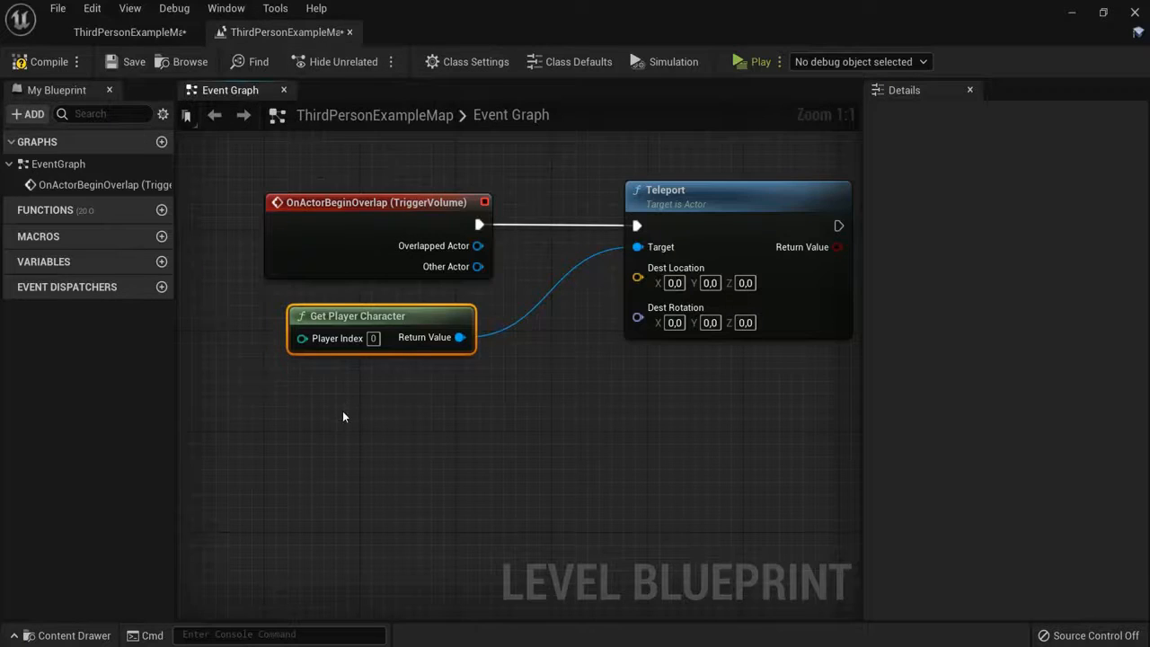
pyautogui.rightClick(342, 416)
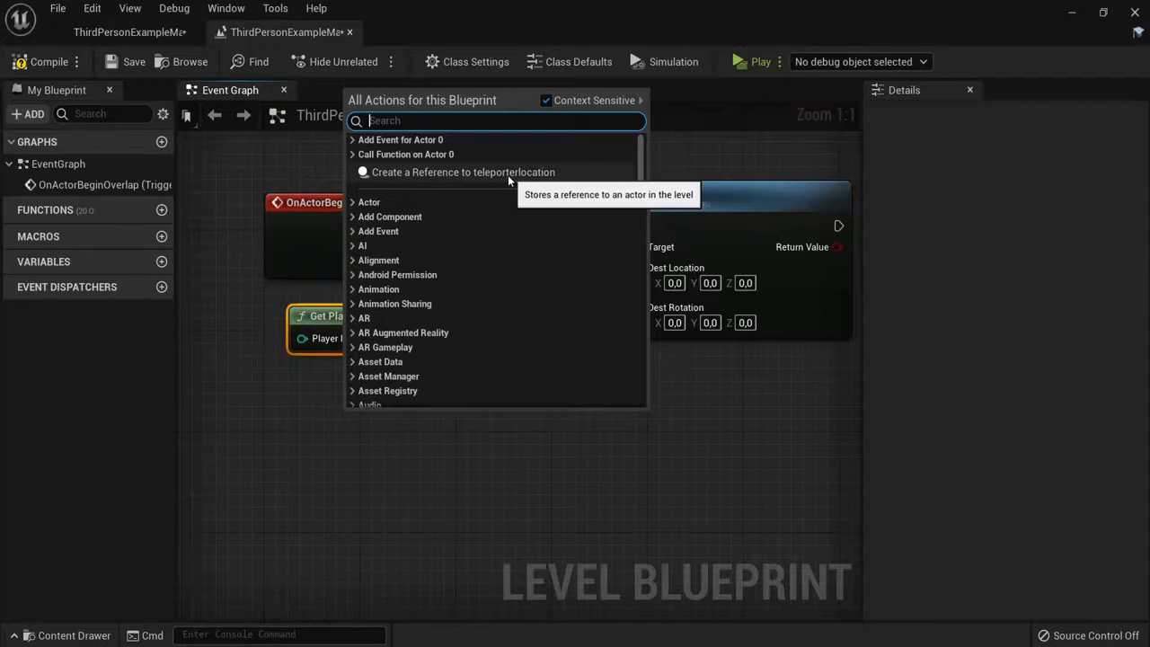
pyautogui.click(463, 171)
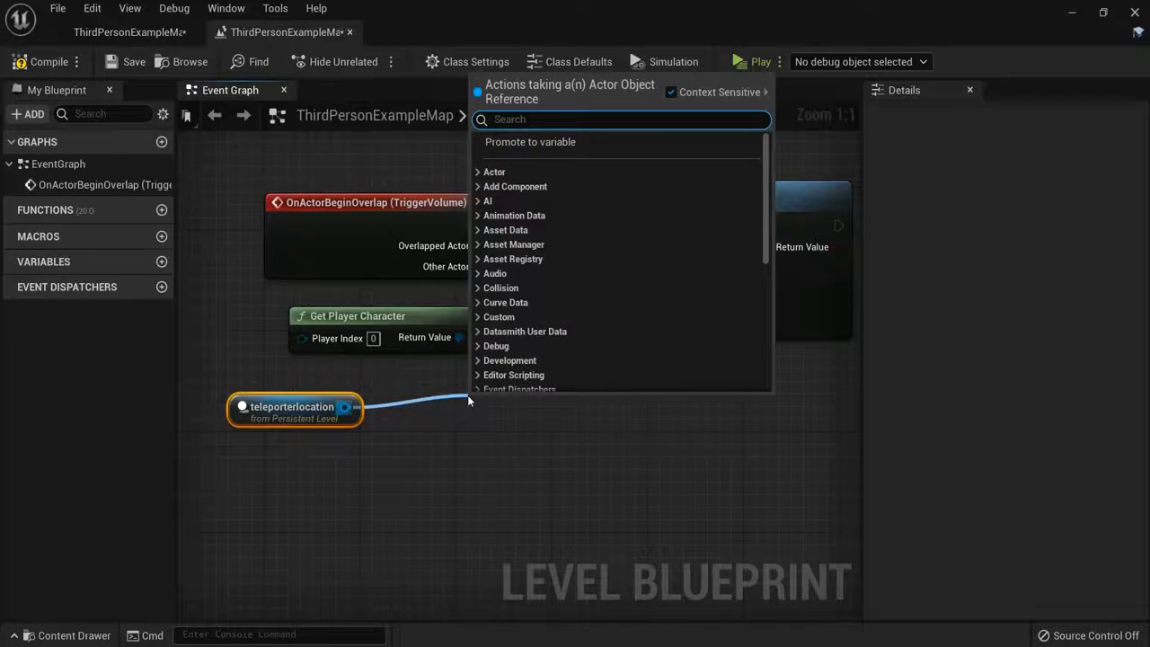
pyautogui.write('get loc')
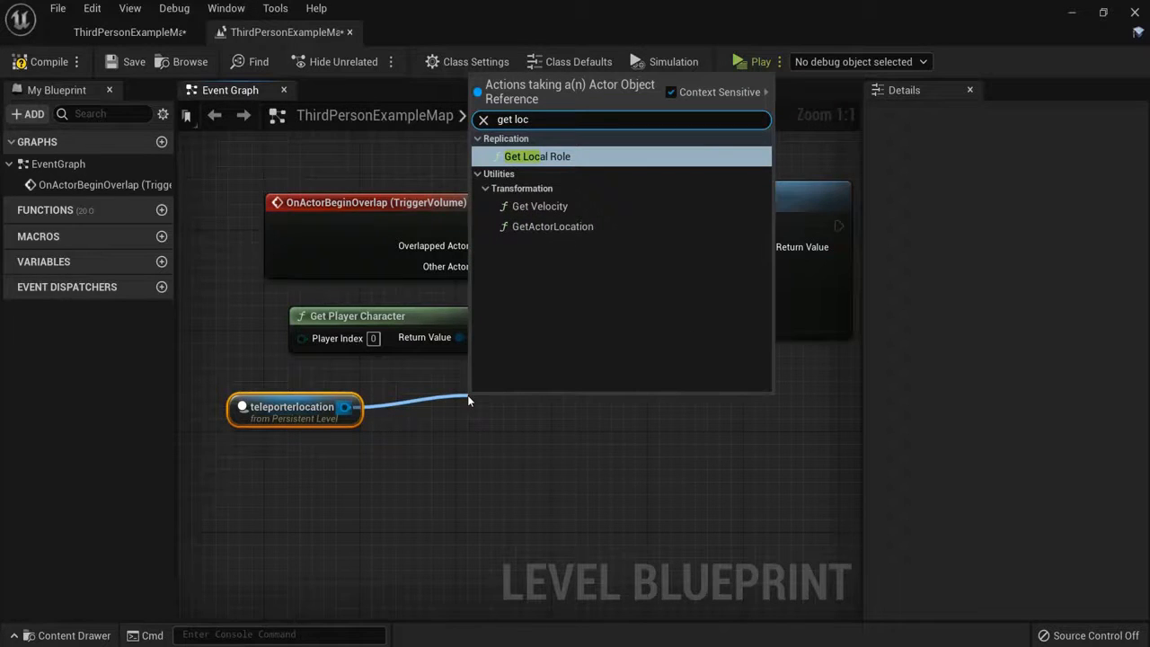
pyautogui.click(553, 225)
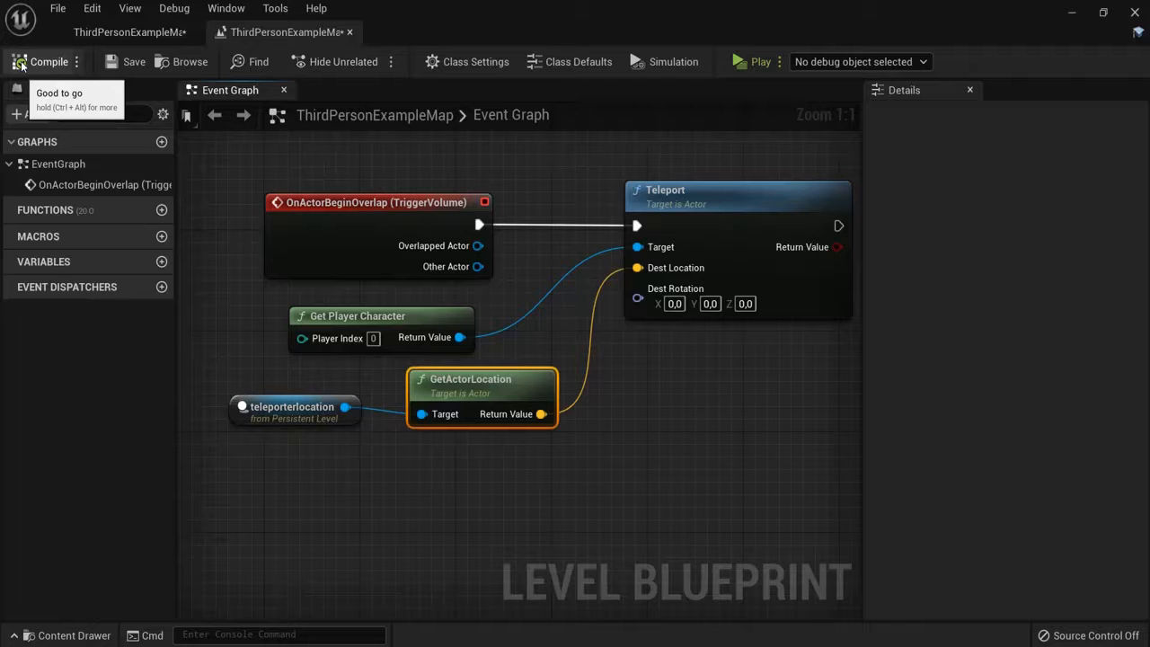
pyautogui.click(760, 61)
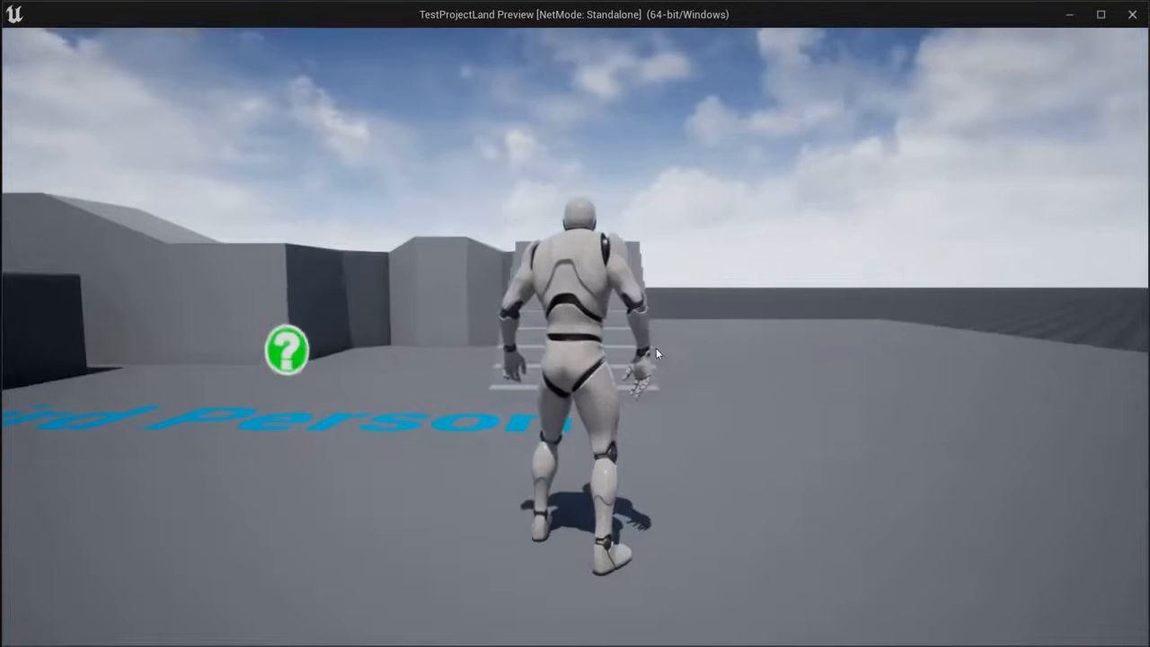